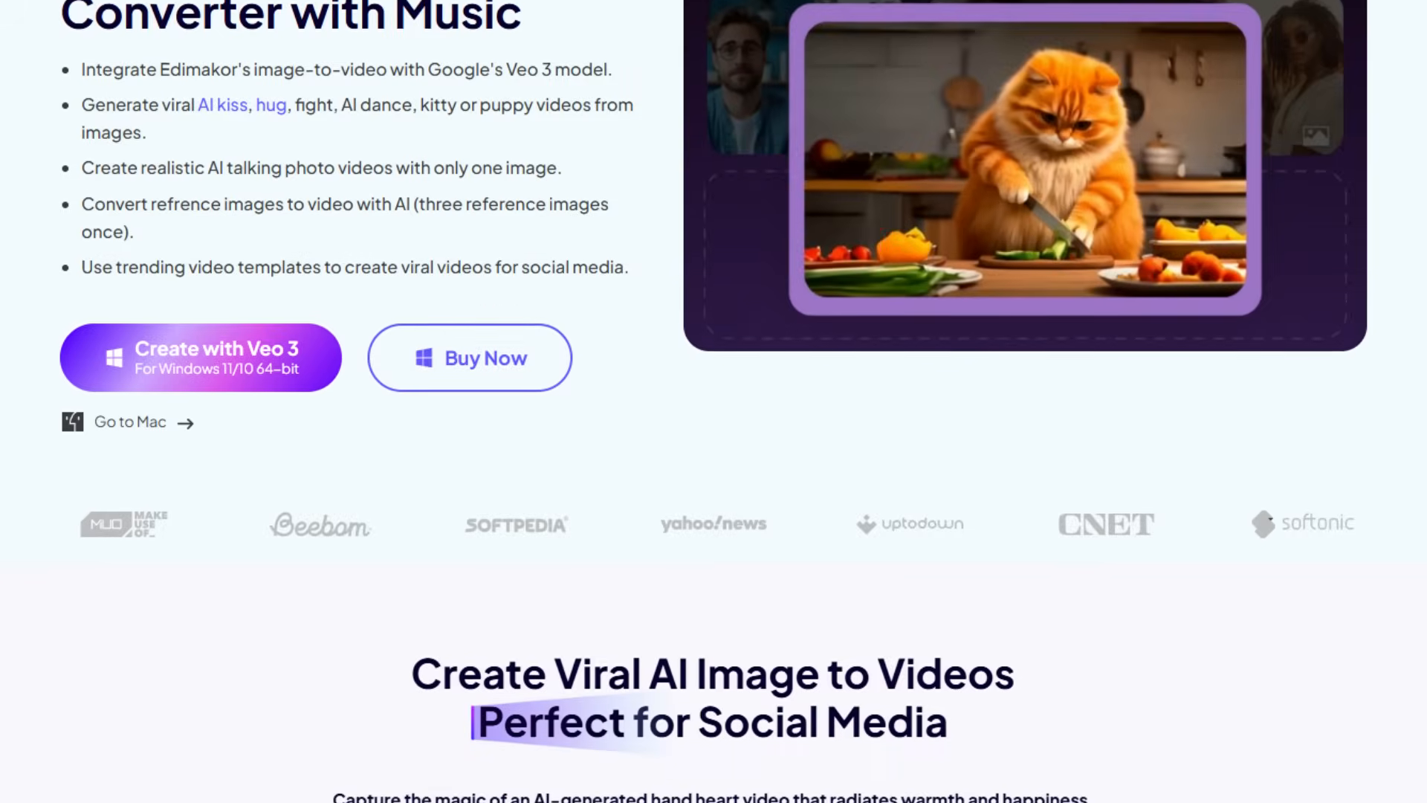
Scroll down the Edimakor Image to Video web page before launching the desktop app
{"action": "scroll", "scroll_direction": "down", "scroll_amount": 3}
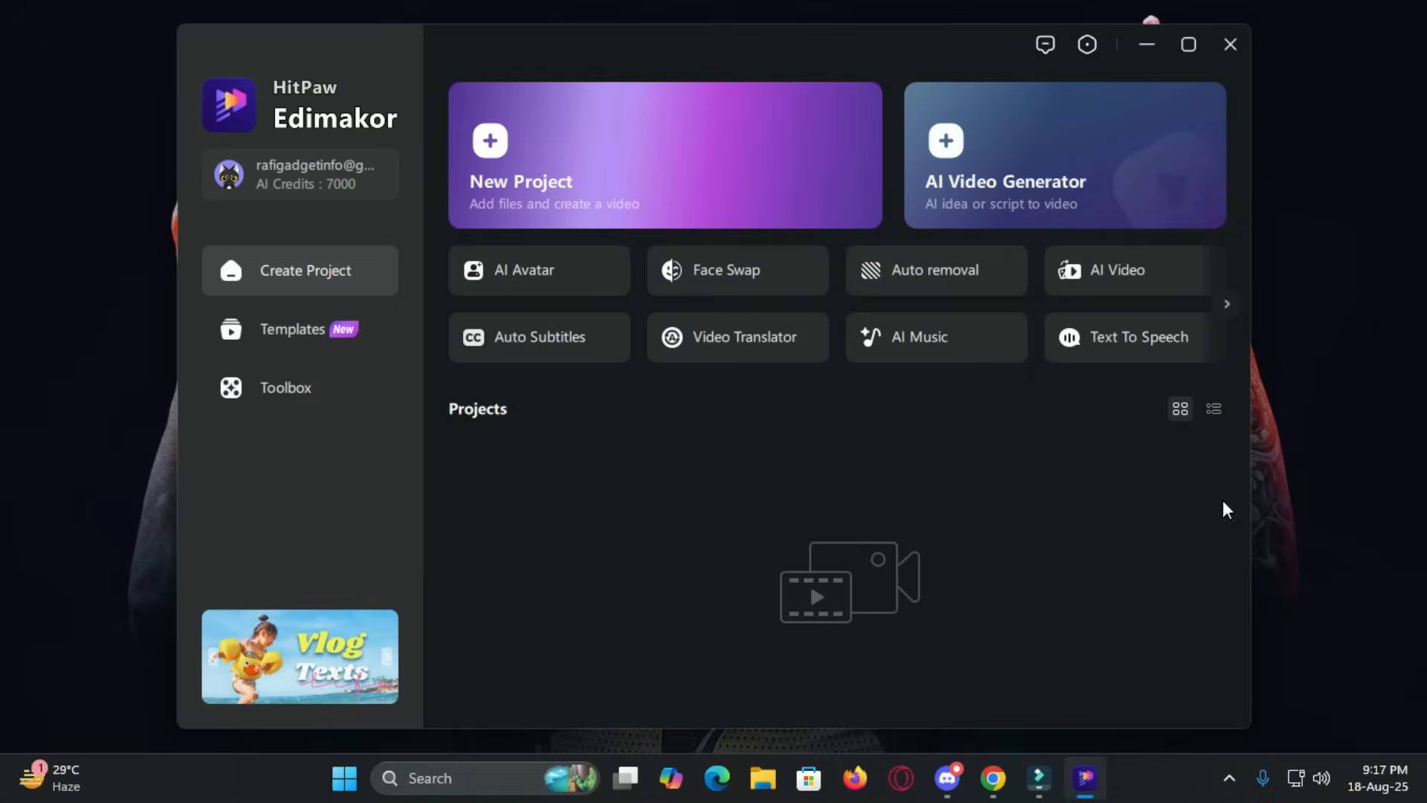
Start a new empty project and browse the AI Image, Record and AI Video tools
{"action": "left_click", "coordinate": [664, 155]}
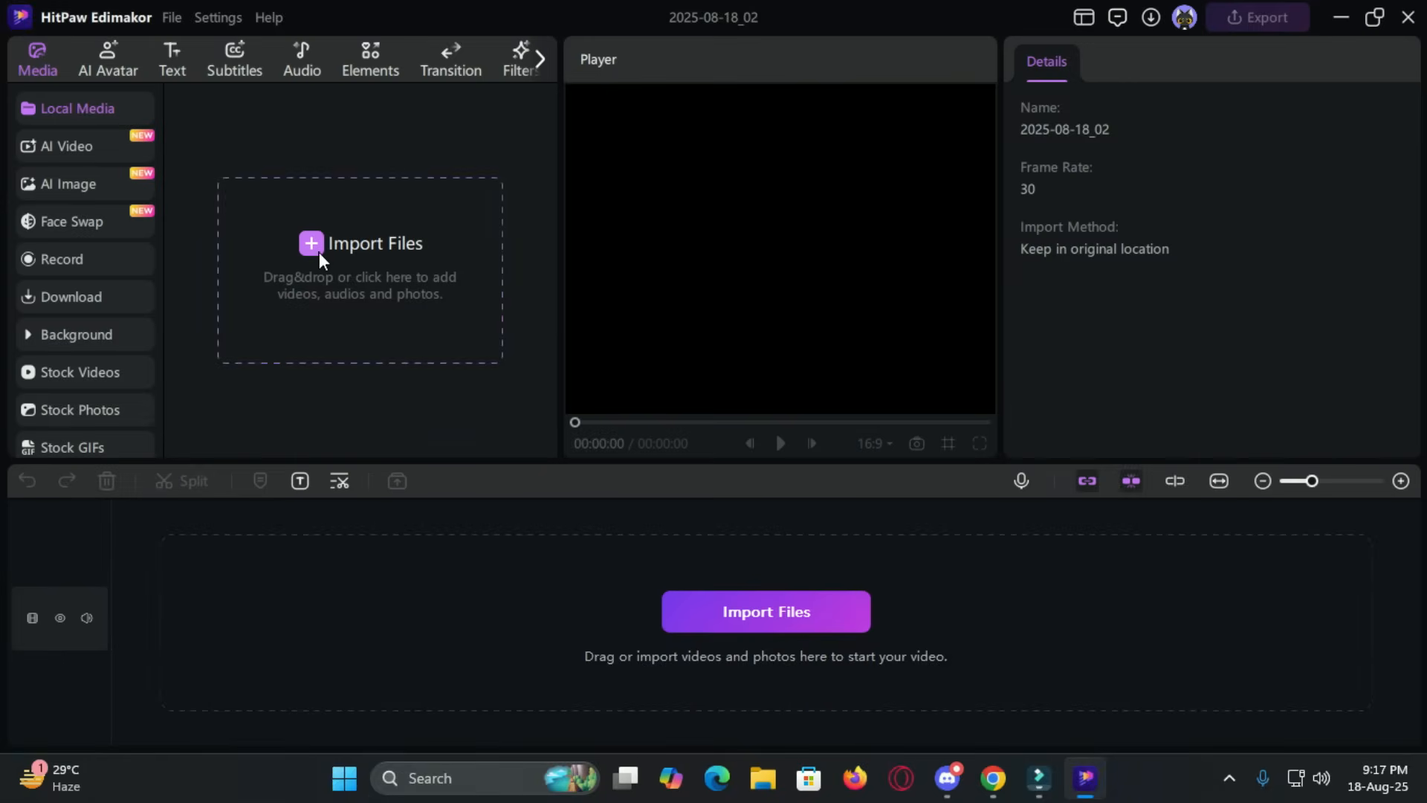
{"action": "mouse_move", "coordinate": [669, 43]}
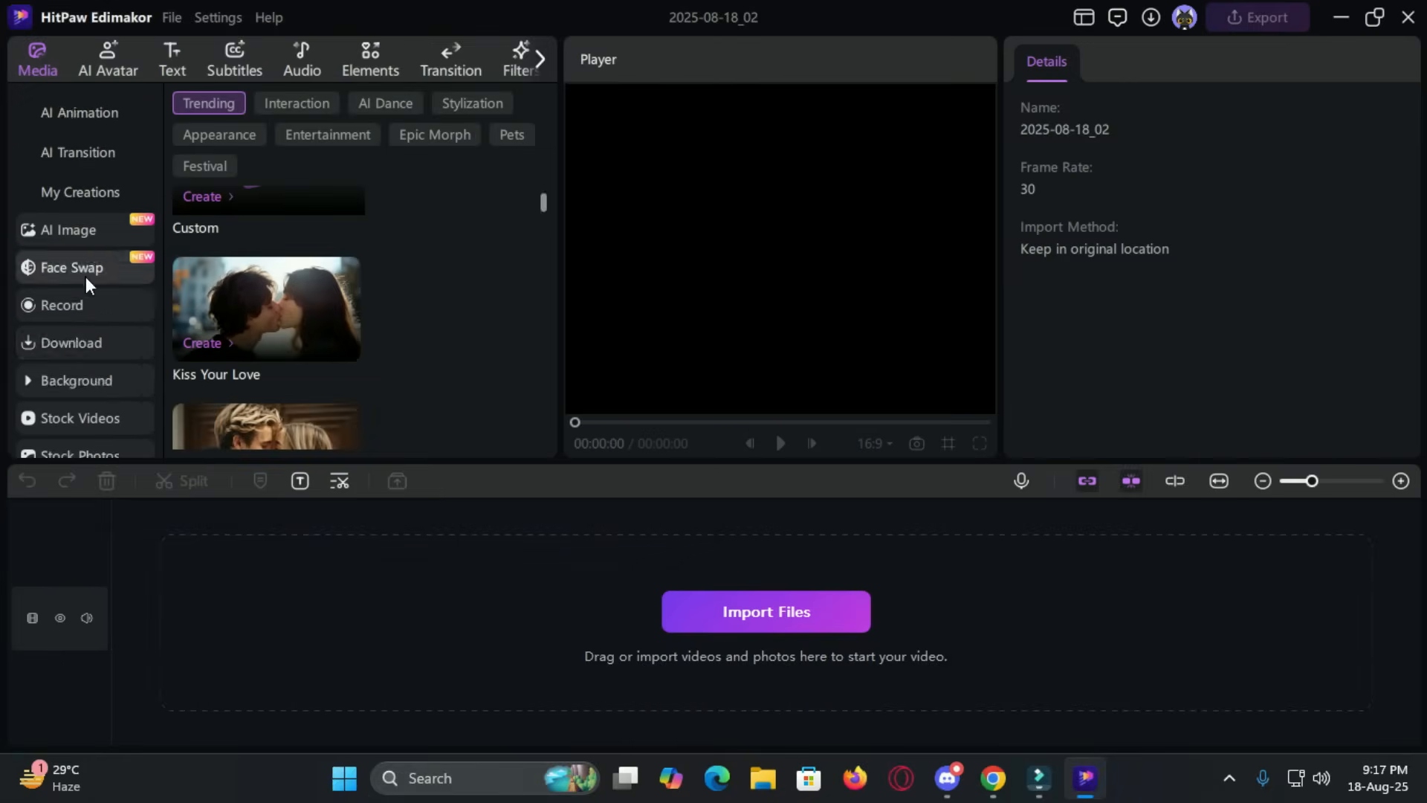
{"action": "left_click", "coordinate": [69, 229]}
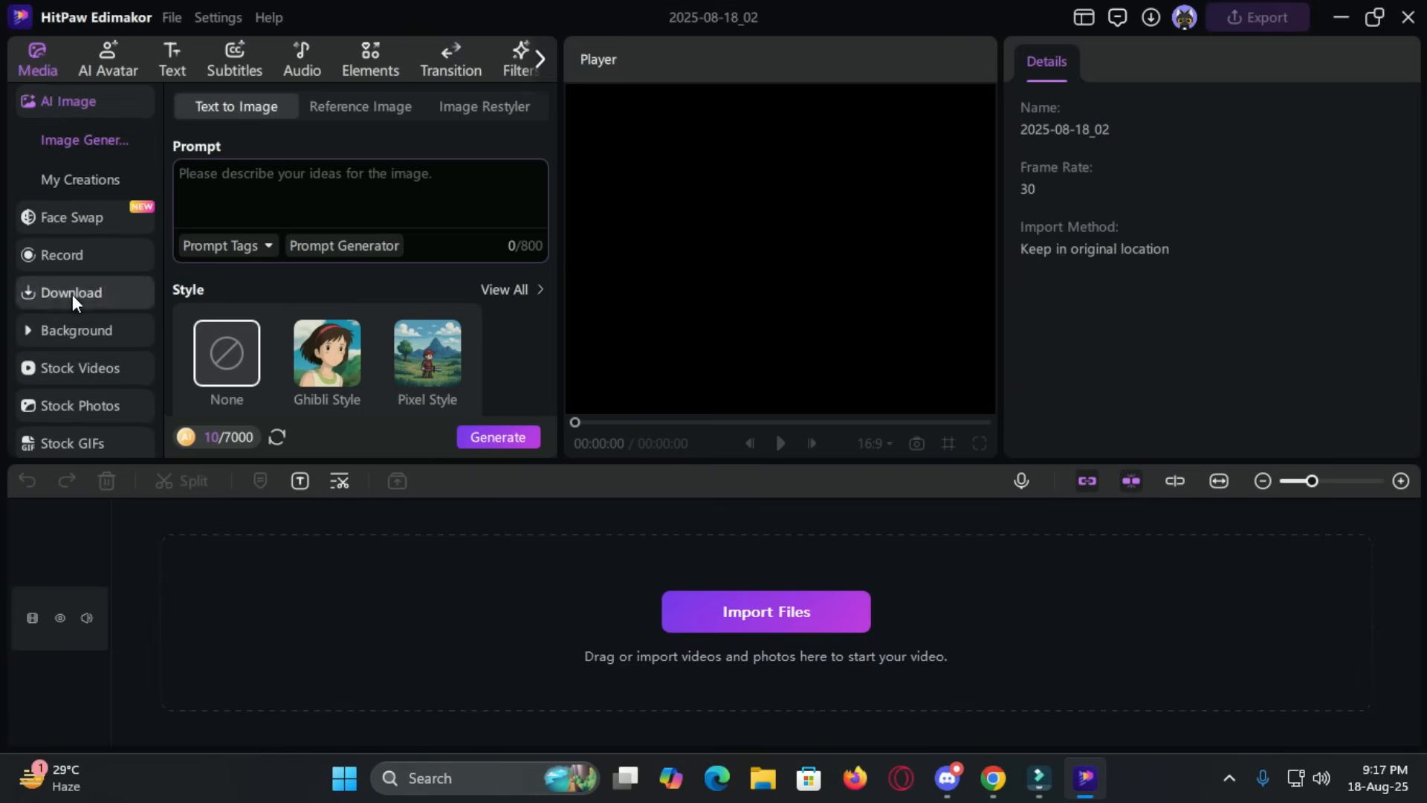
{"action": "left_click", "coordinate": [62, 255]}
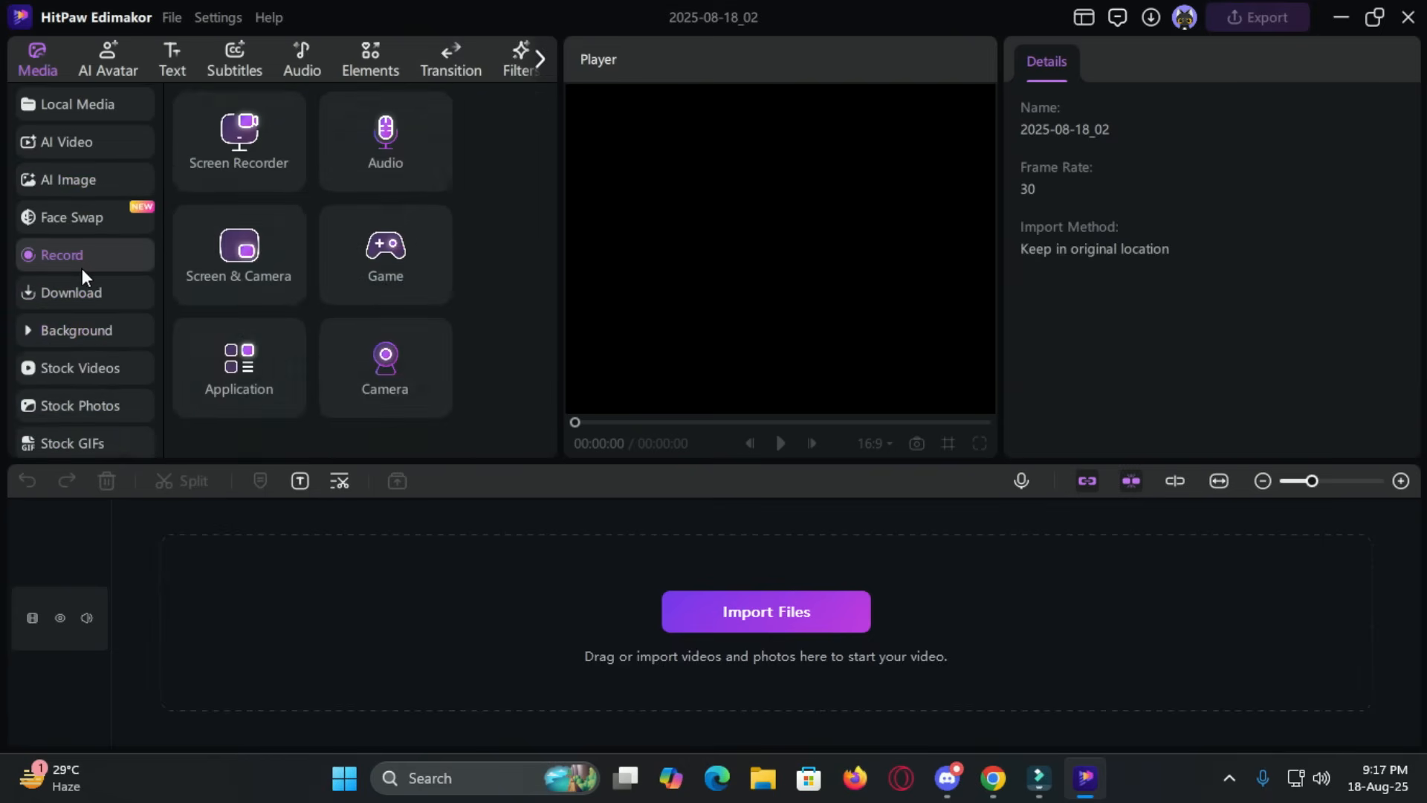
{"action": "left_click", "coordinate": [765, 611]}
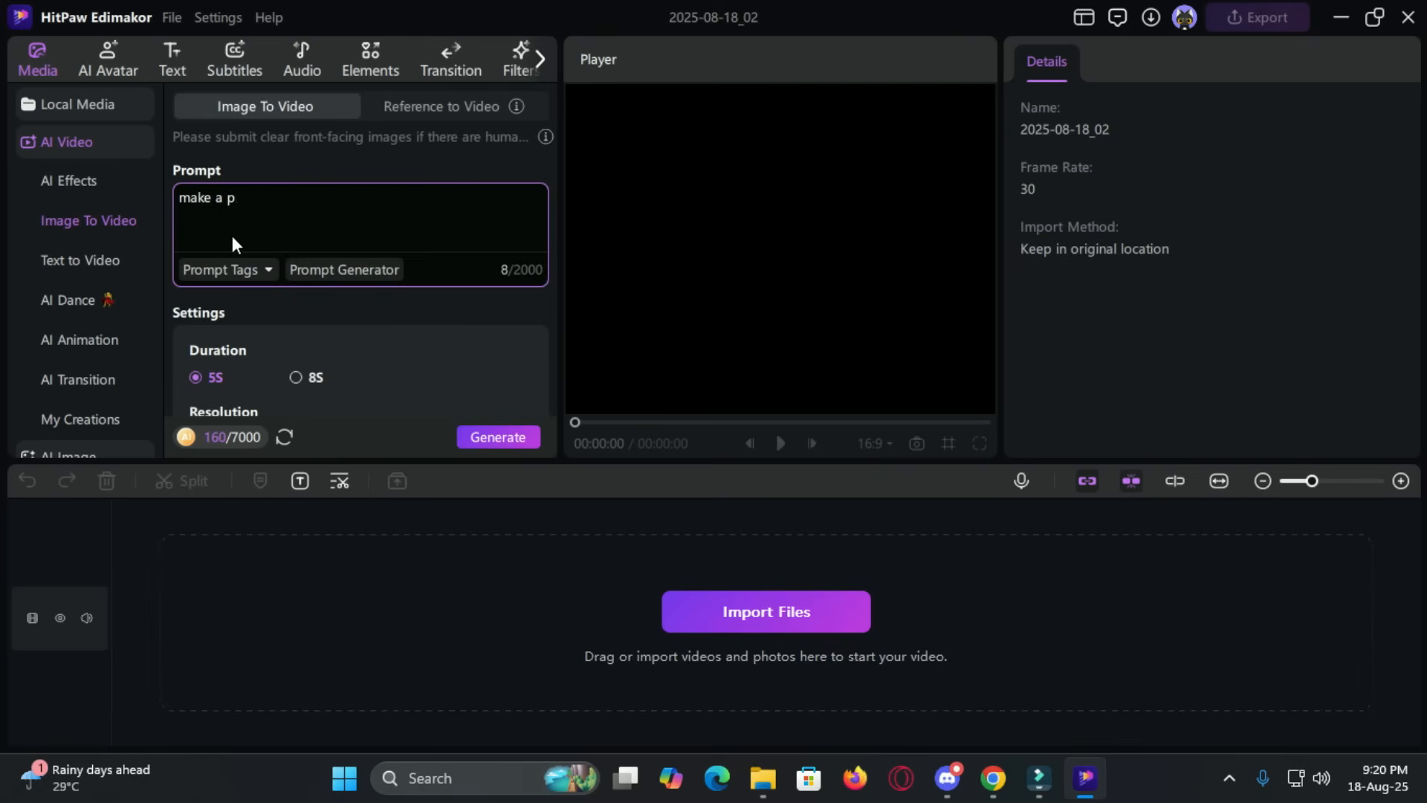
Scroll to the Image To Video settings and set the clip resolution to 1080P
{"action": "scroll", "scroll_direction": "down", "scroll_amount": 3}
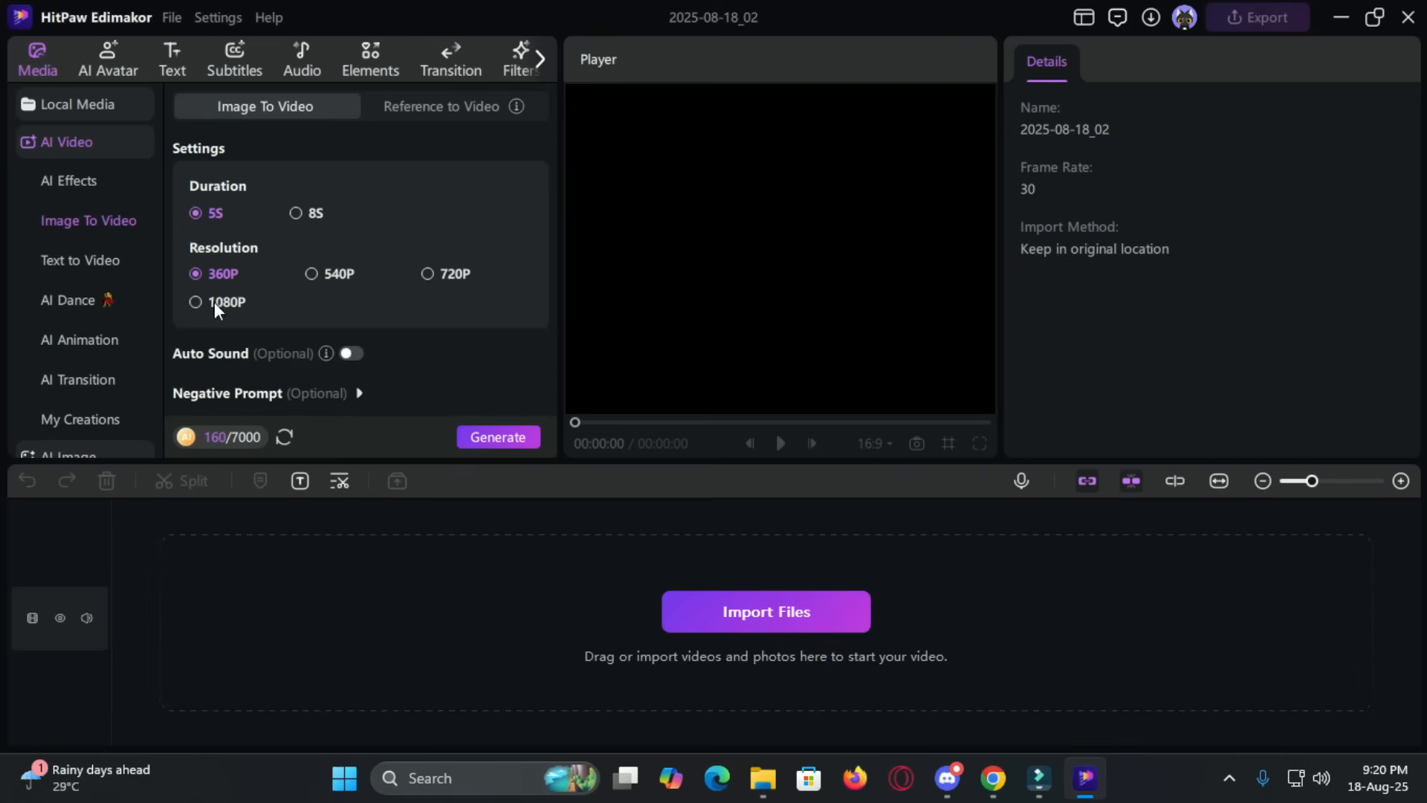
{"action": "left_click", "coordinate": [497, 437]}
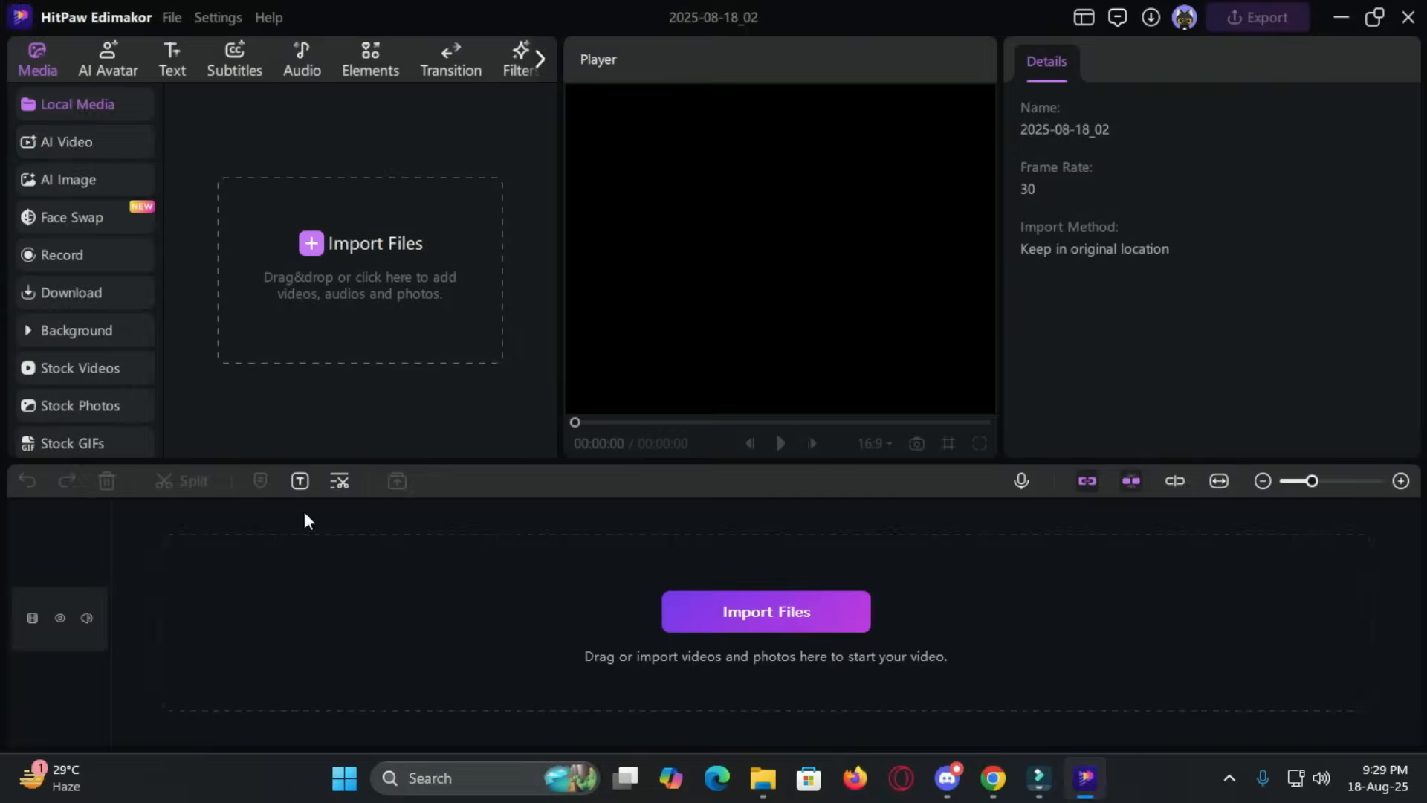
Complete the prompt 'make a podcast video of a cat and a dog' and generate the clip
{"action": "left_click", "coordinate": [66, 143]}
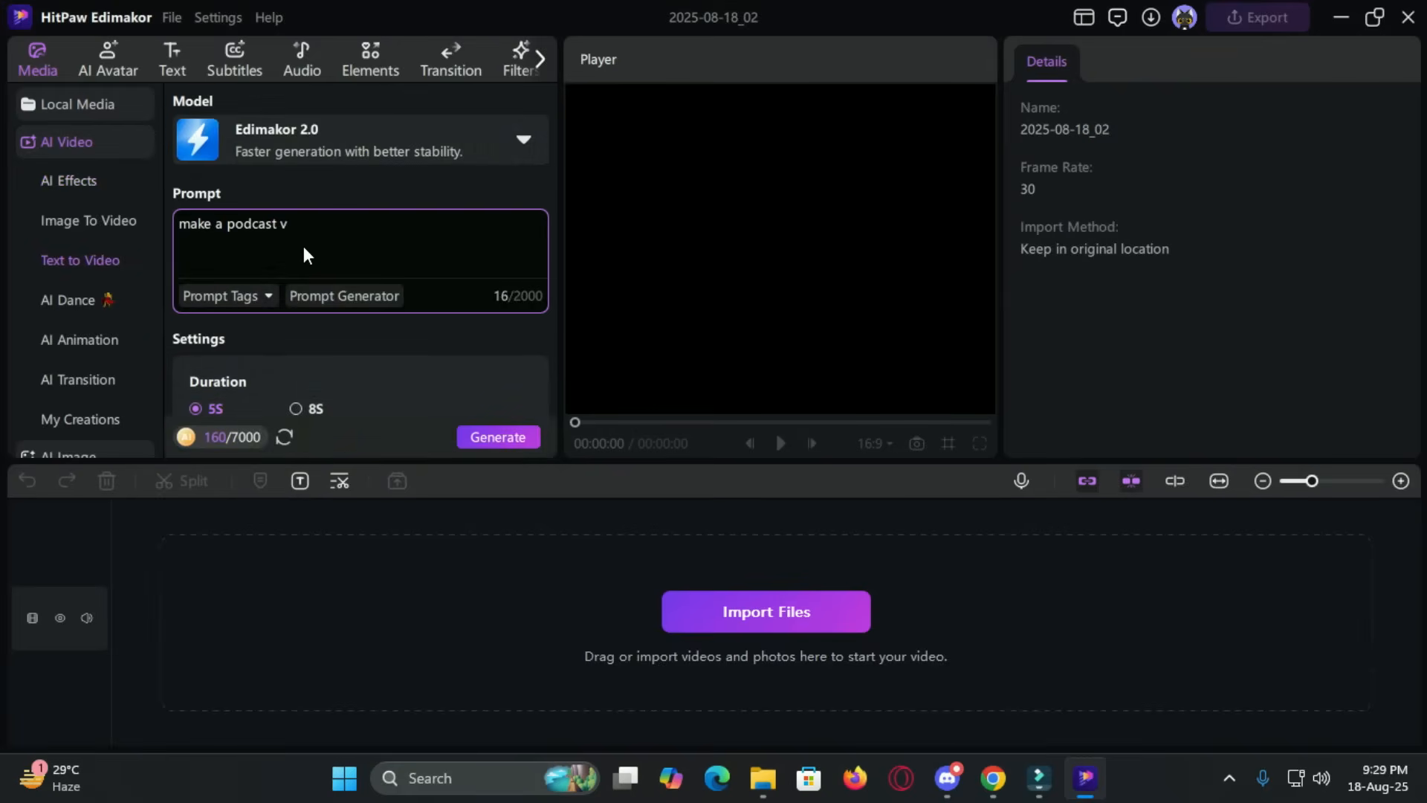
{"action": "type", "text": "ideo of a cat and a dog"}
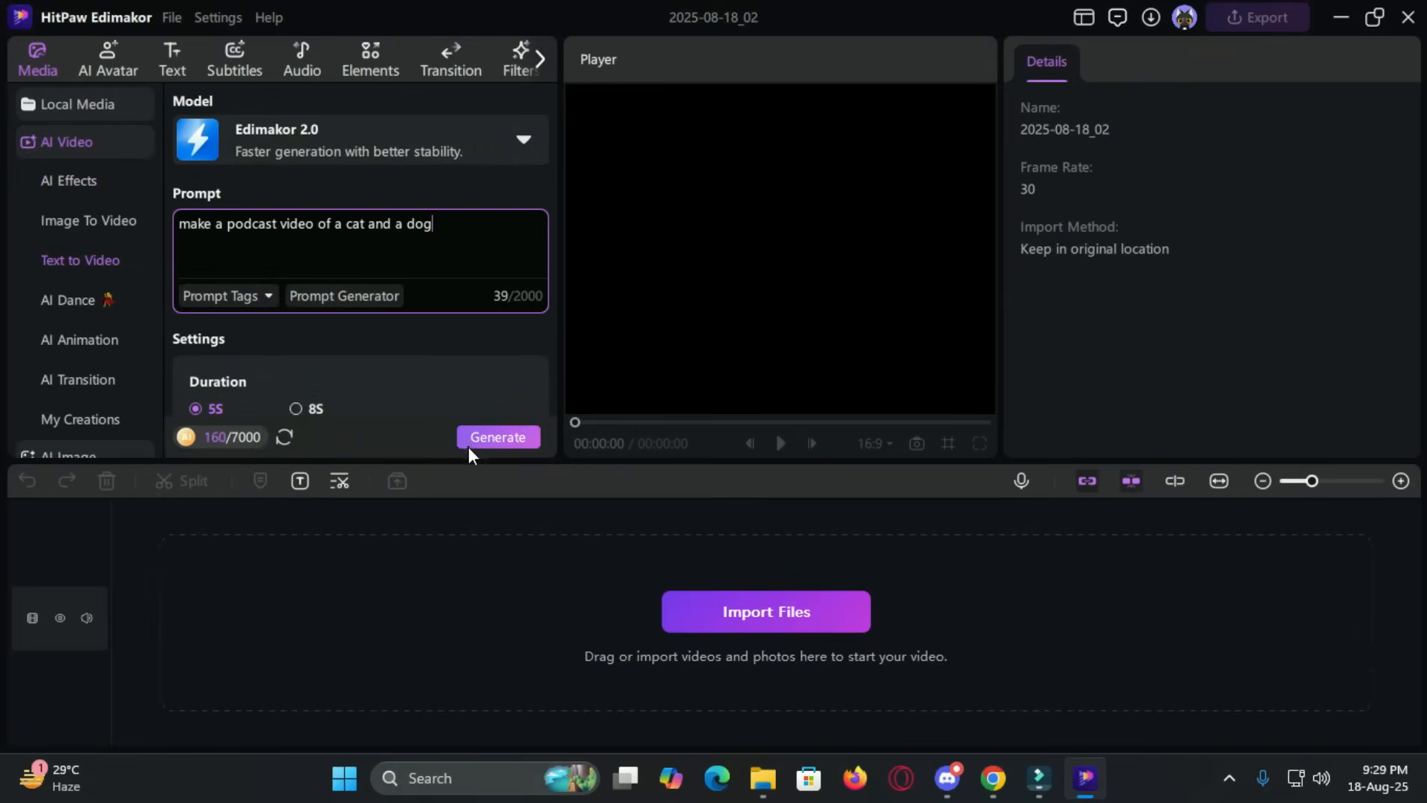
{"action": "left_click", "coordinate": [498, 437]}
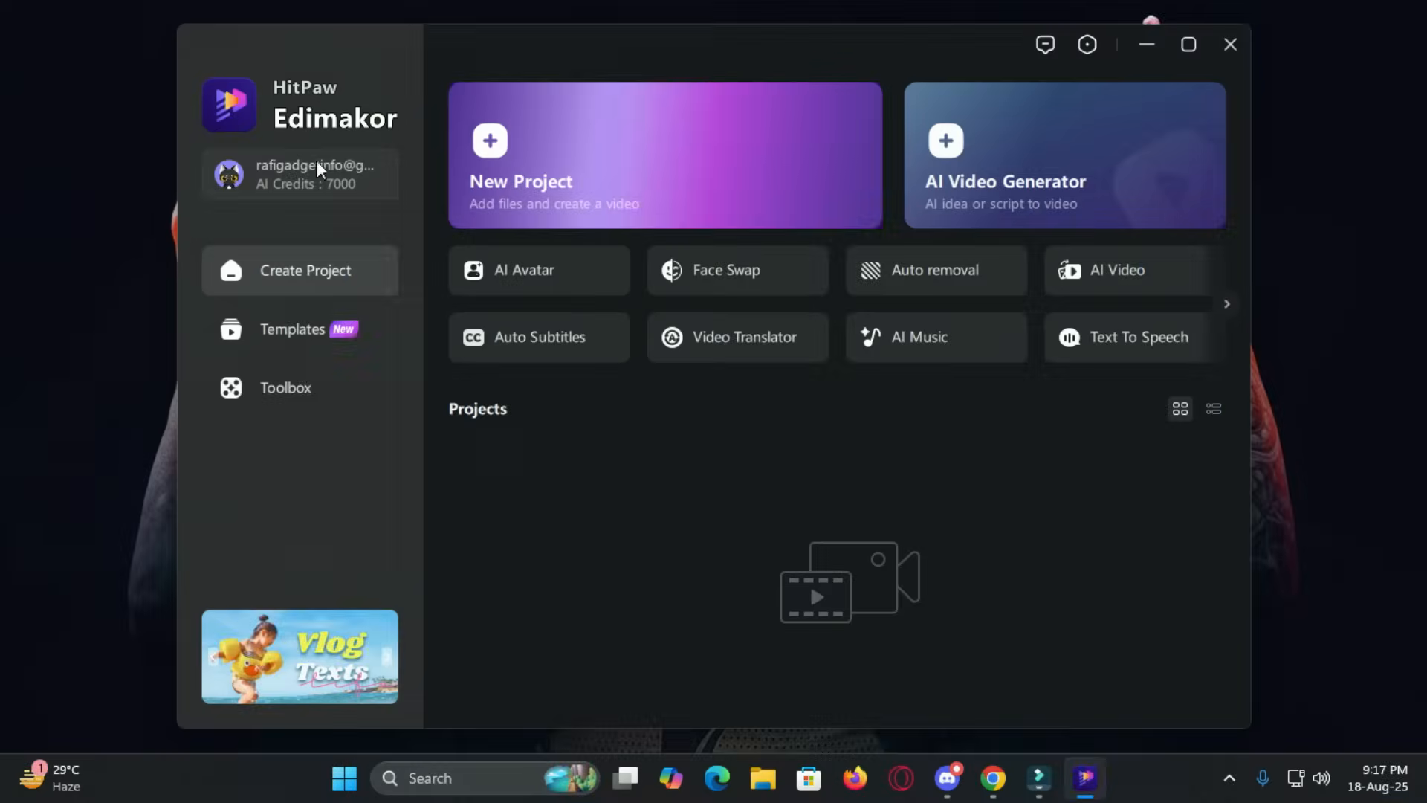
Start a new project without importing files and expand the background library
{"action": "left_click", "coordinate": [664, 155]}
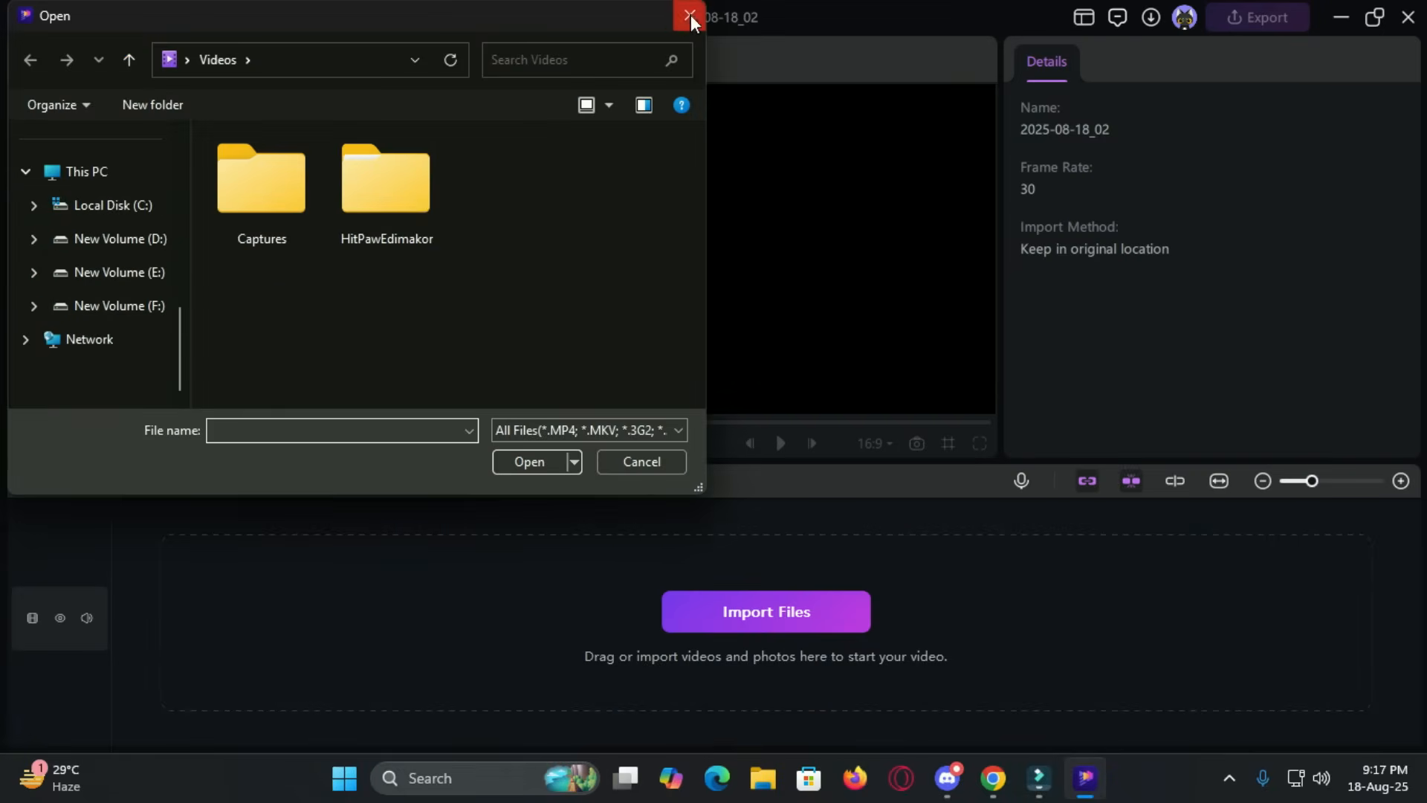
{"action": "left_click", "coordinate": [688, 17]}
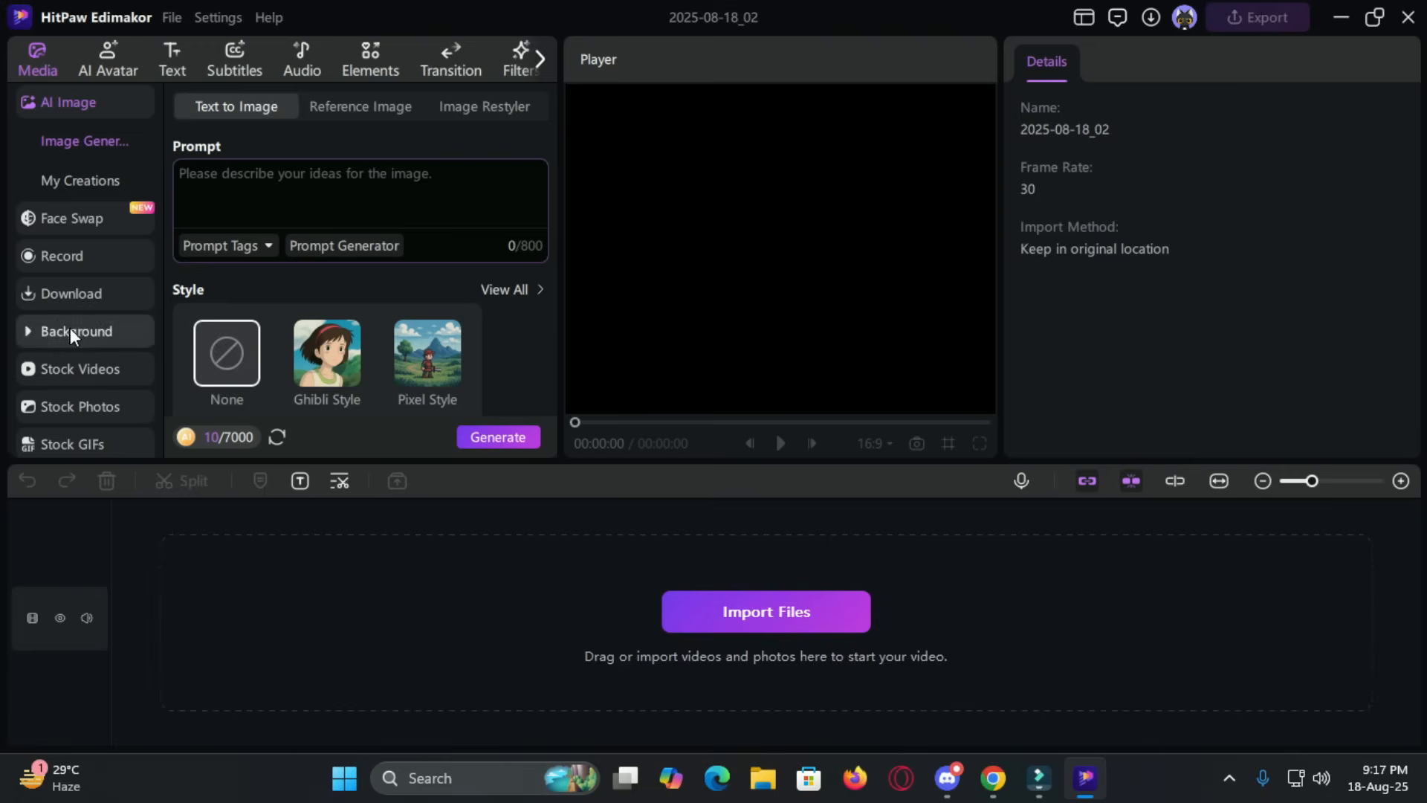
{"action": "left_click", "coordinate": [76, 330]}
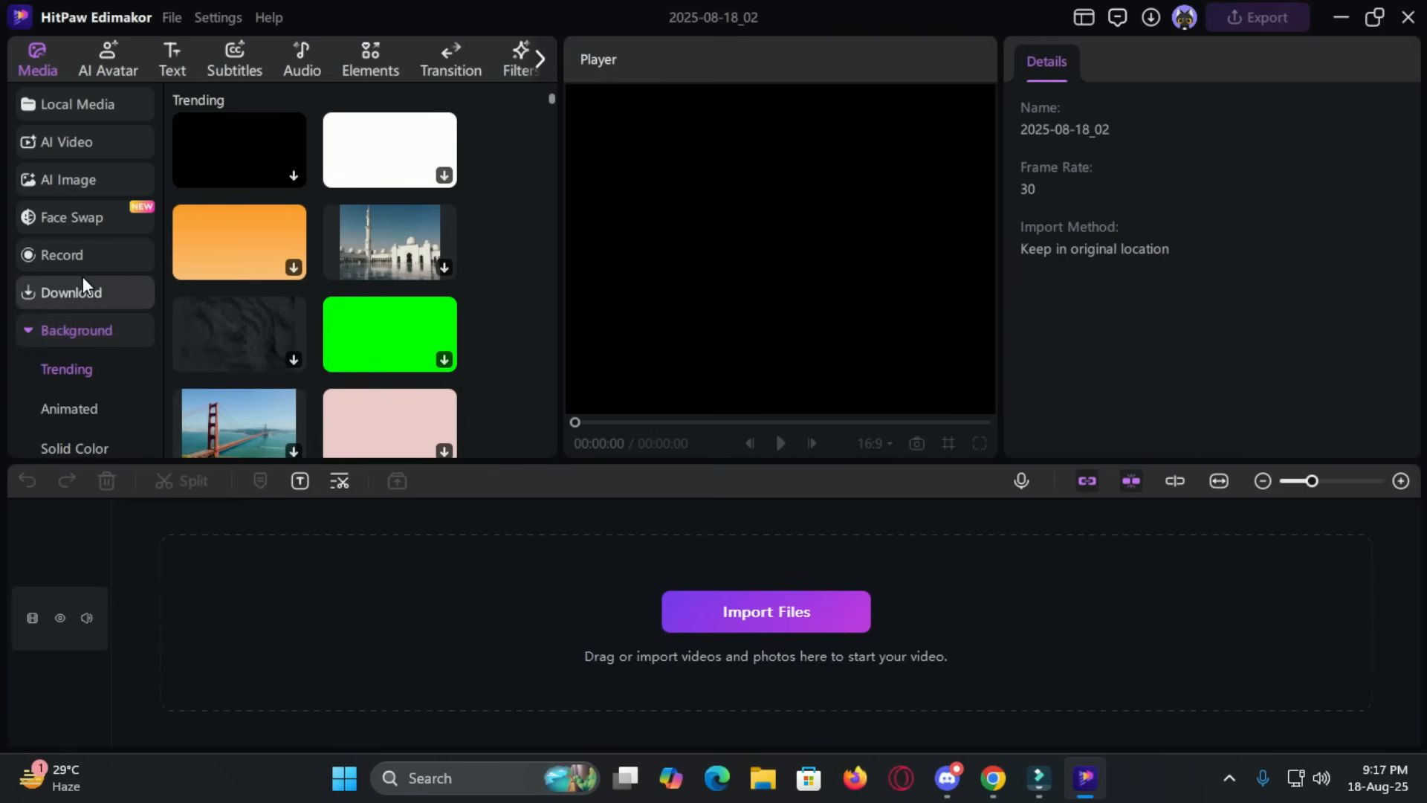
Browse the AI Avatar tools, dismissing the intro, then the Filters library
{"action": "left_click", "coordinate": [171, 58]}
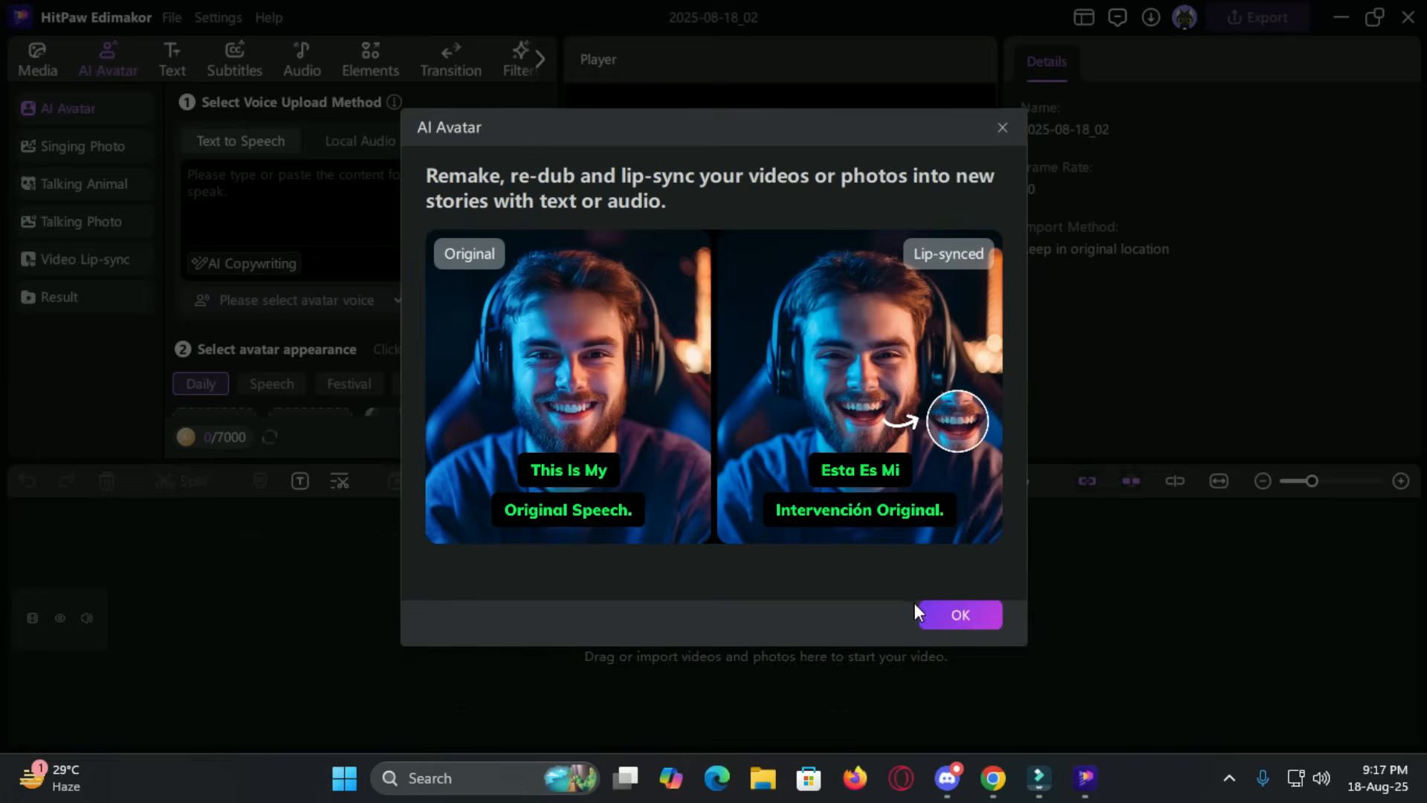
{"action": "left_click", "coordinate": [959, 614]}
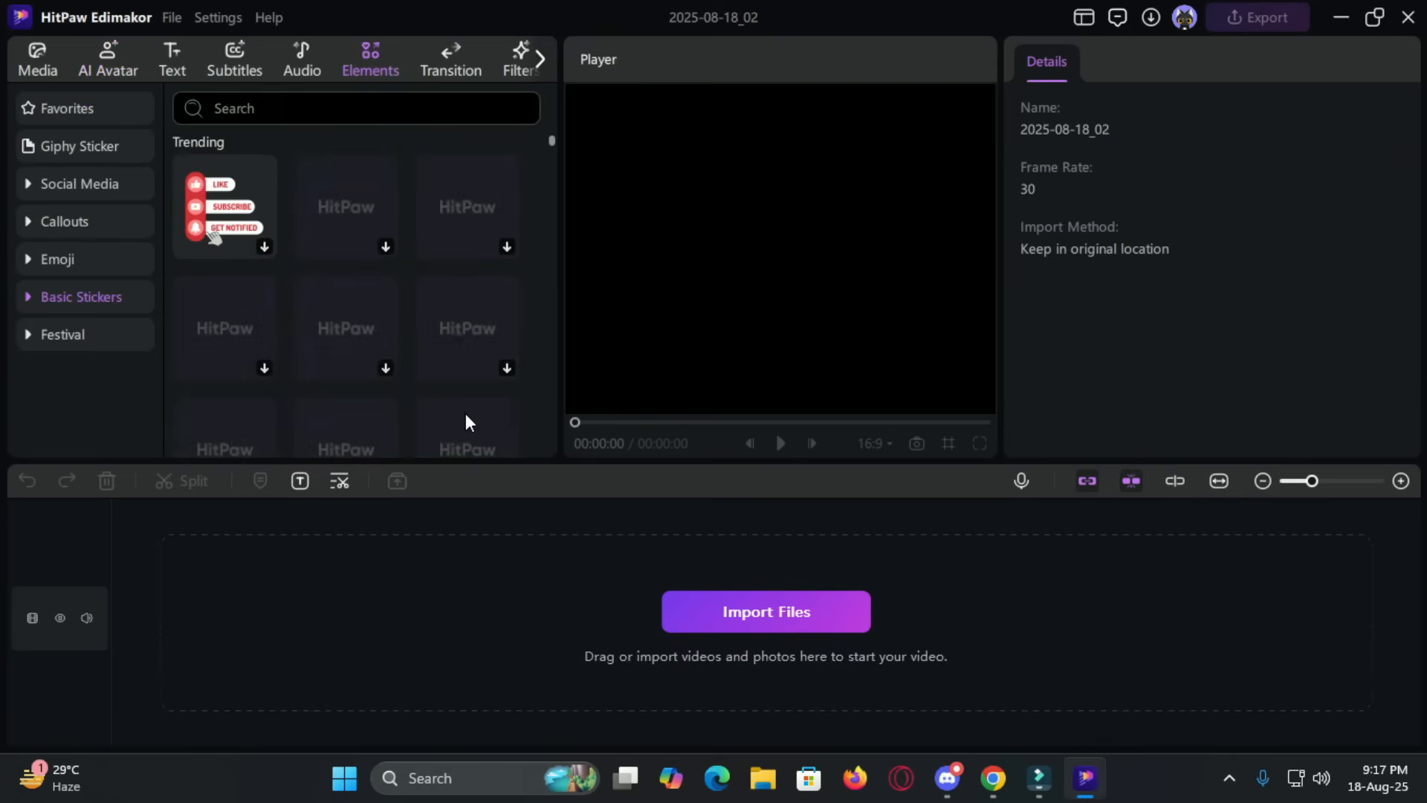
{"action": "left_click", "coordinate": [462, 58]}
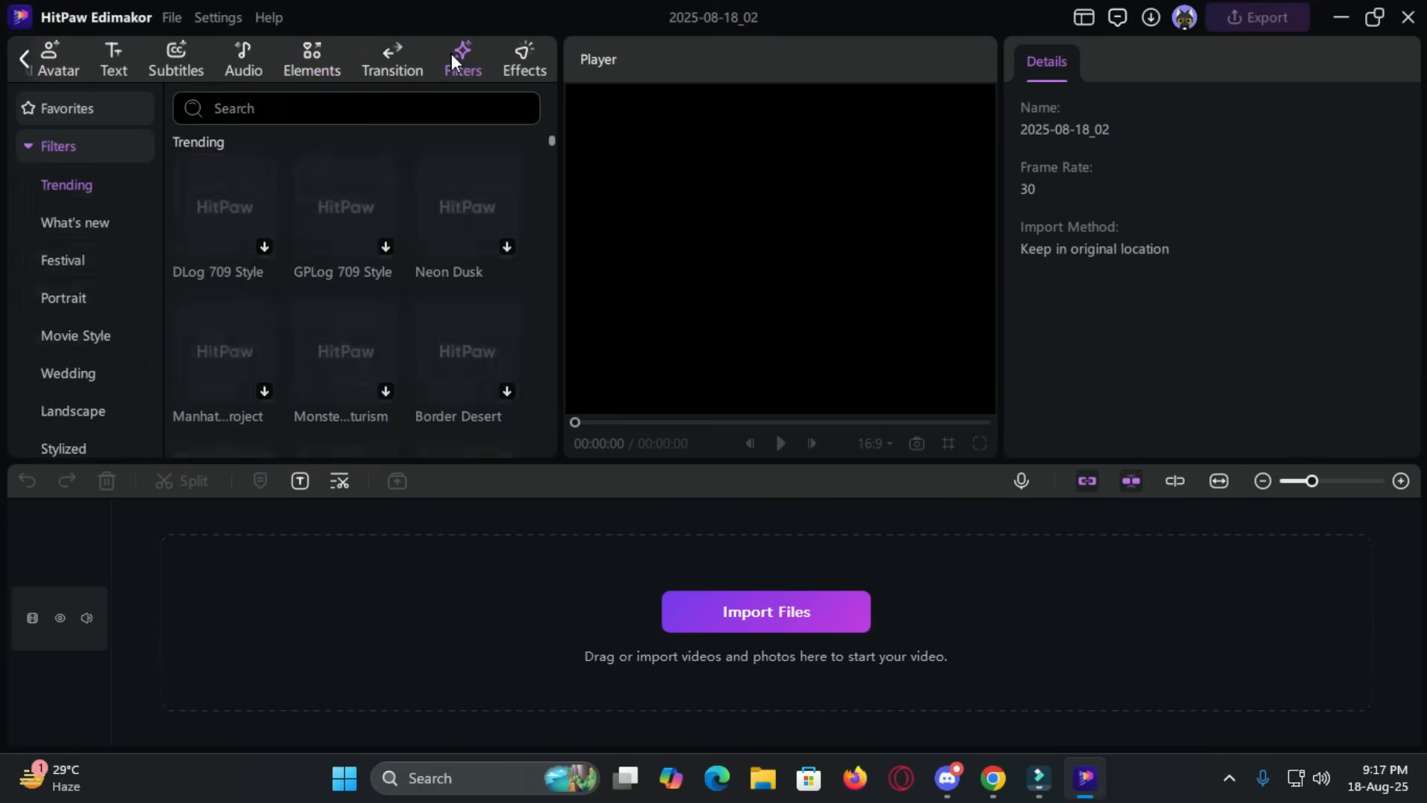
{"action": "left_click", "coordinate": [35, 60]}
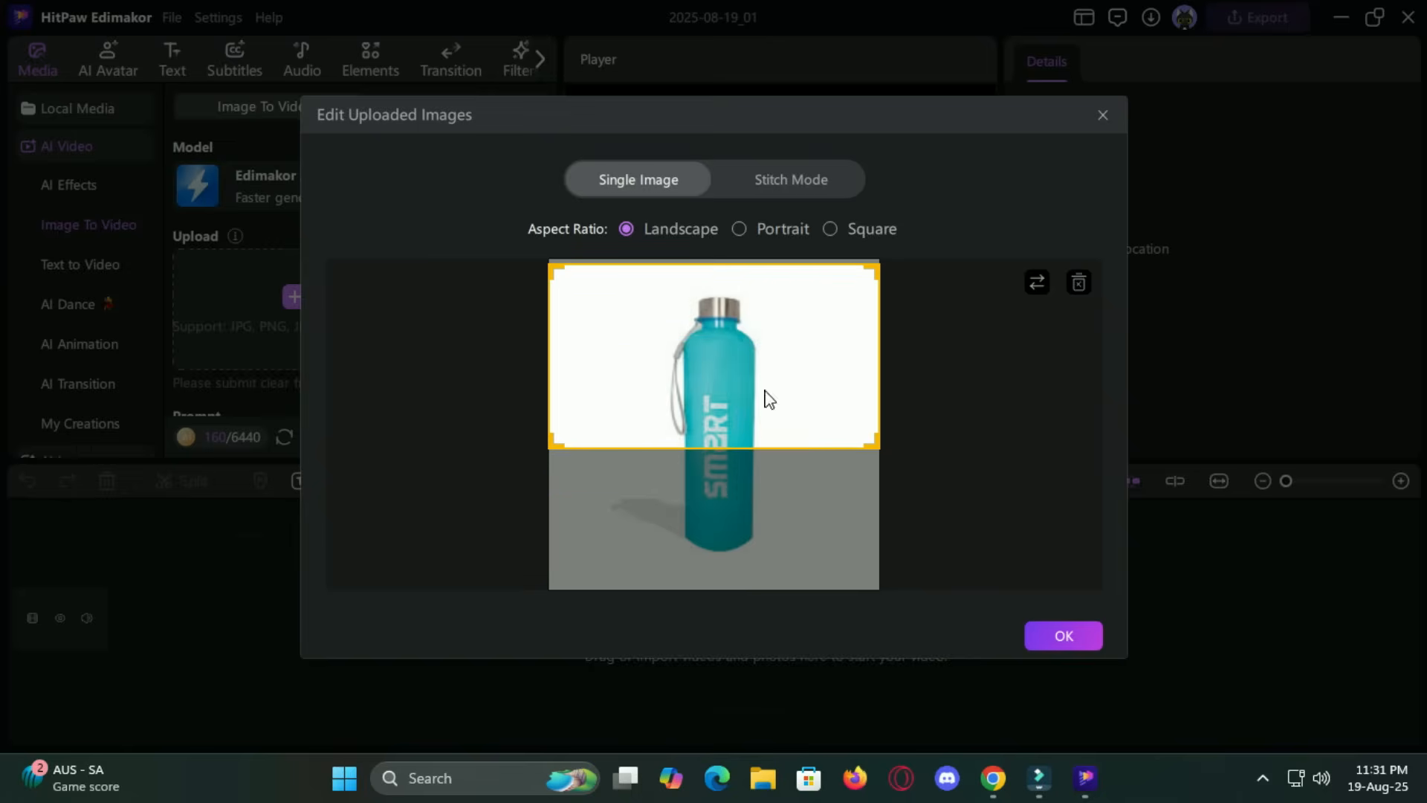
Confirm the landscape crop of the bottle photo and generate its Image To Video clip
{"action": "left_click", "coordinate": [1062, 635]}
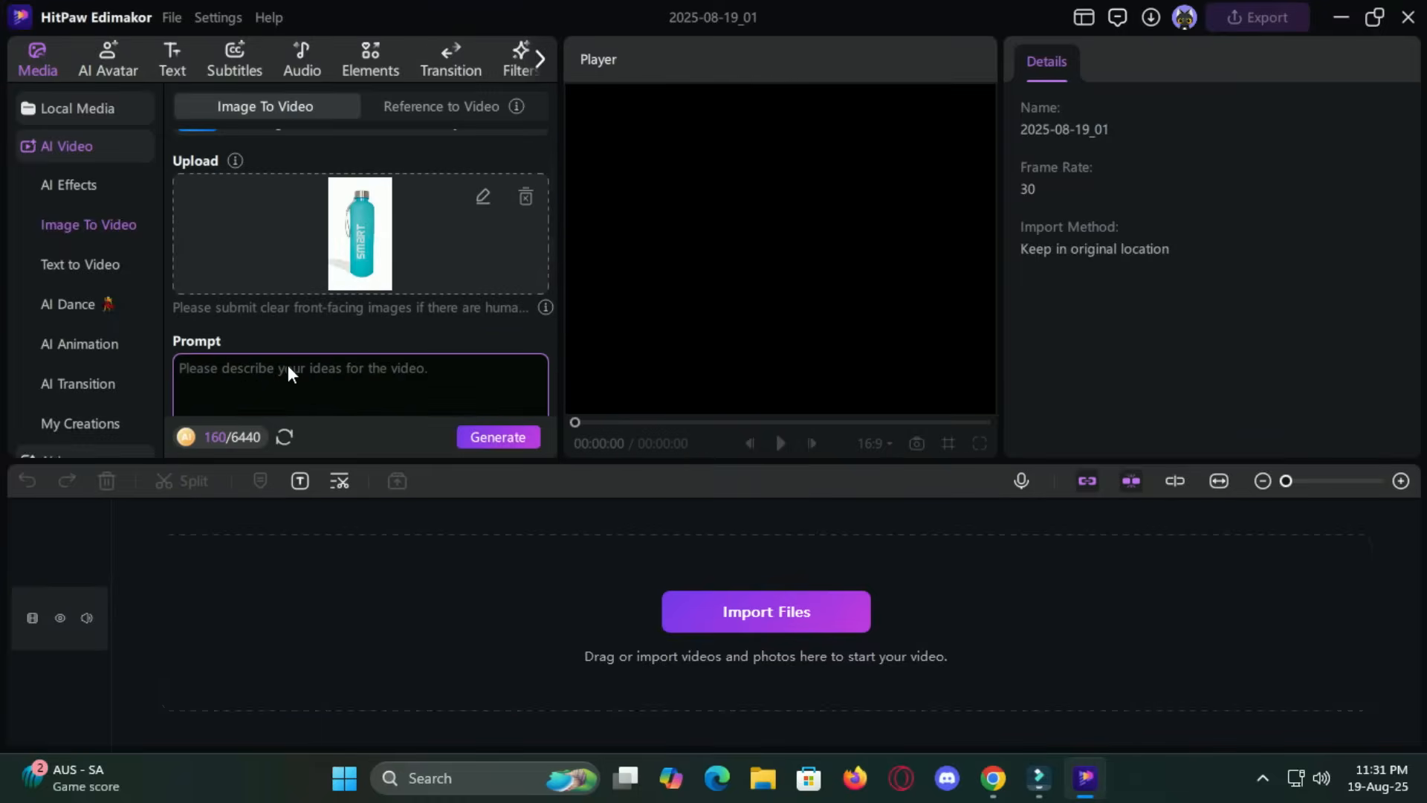
{"action": "scroll", "scroll_direction": "down", "scroll_amount": 3}
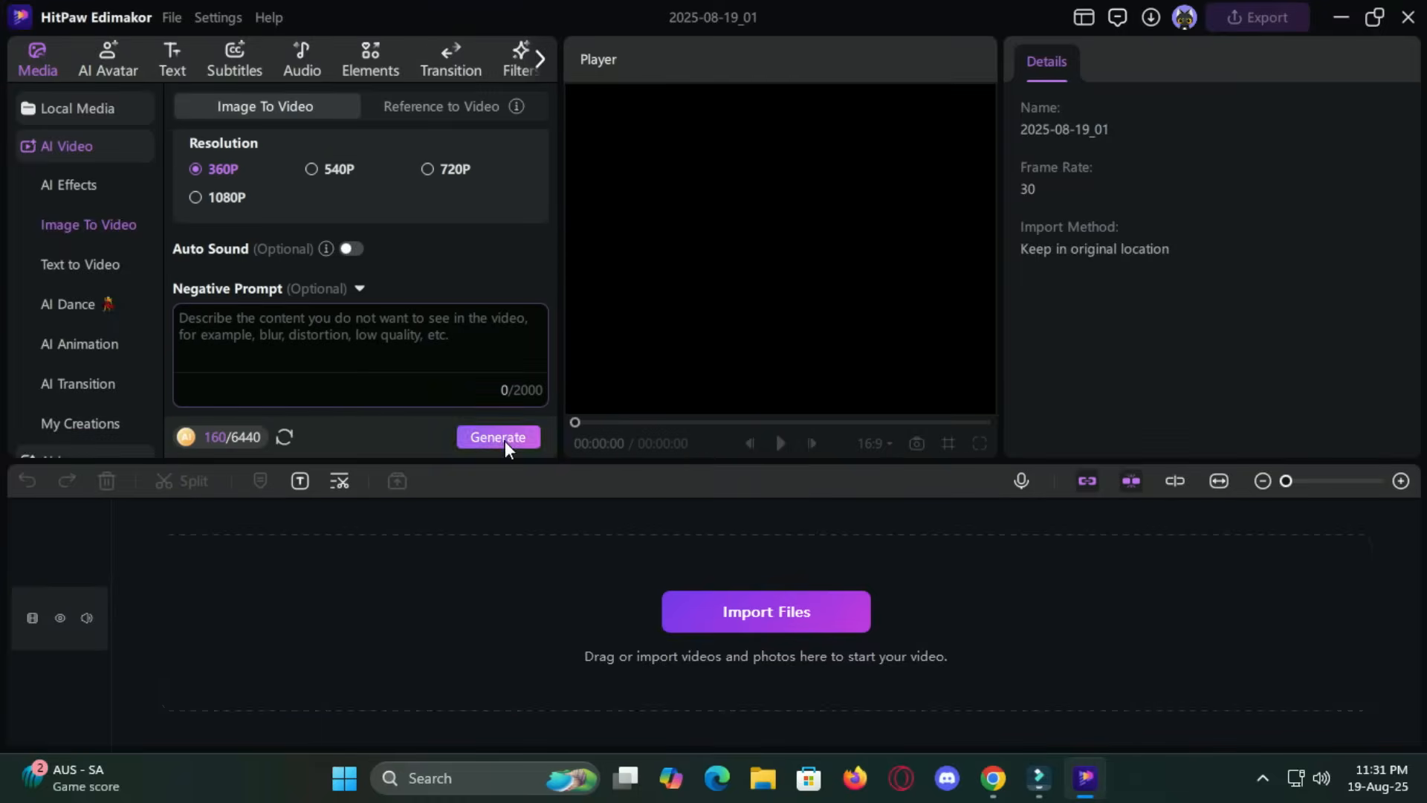
{"action": "left_click", "coordinate": [498, 437]}
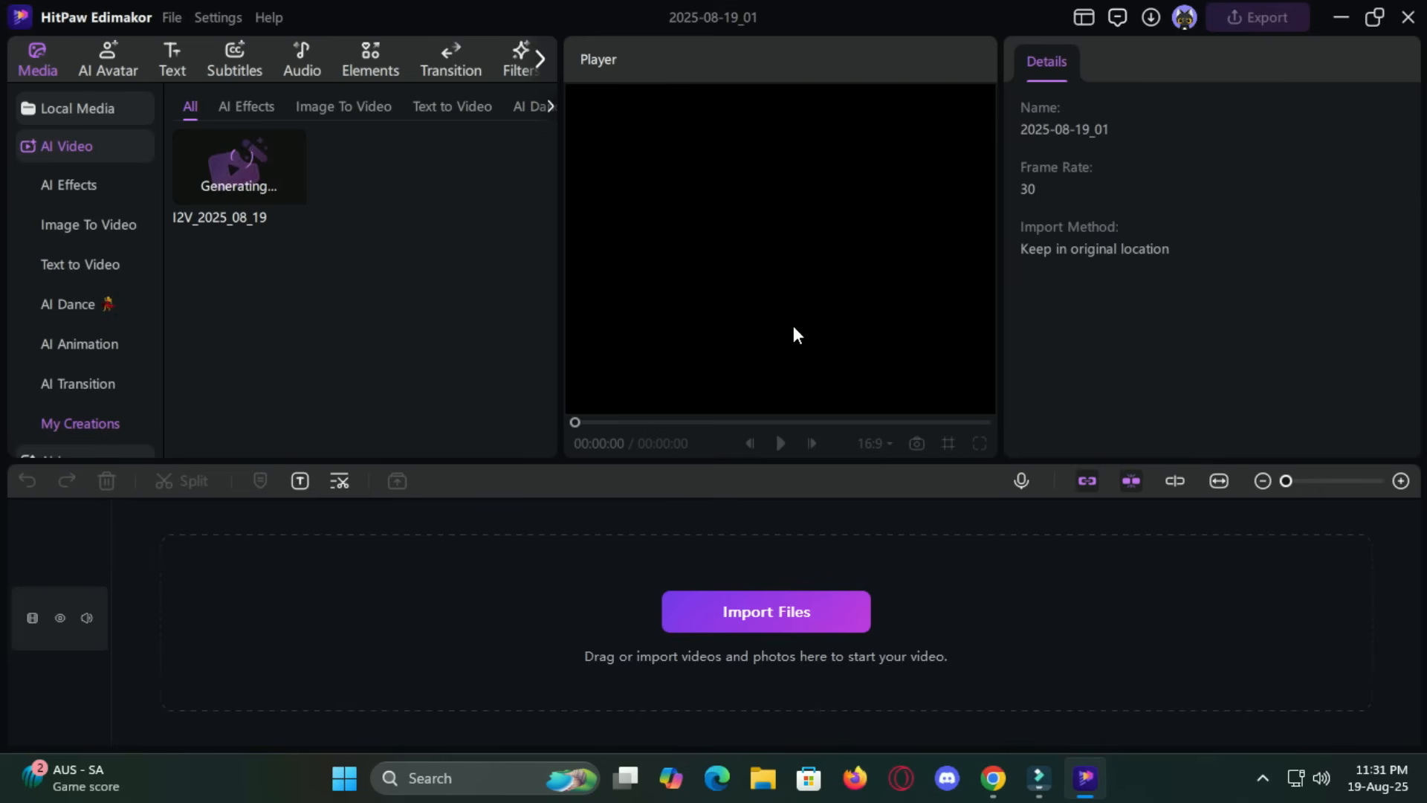